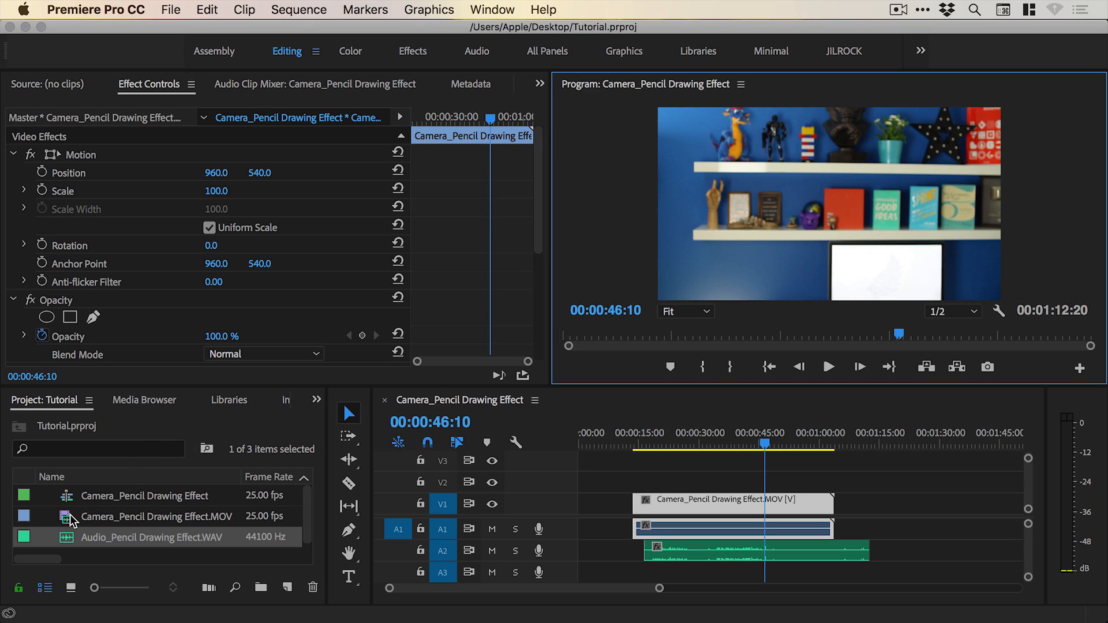
mouse_move(86, 539)
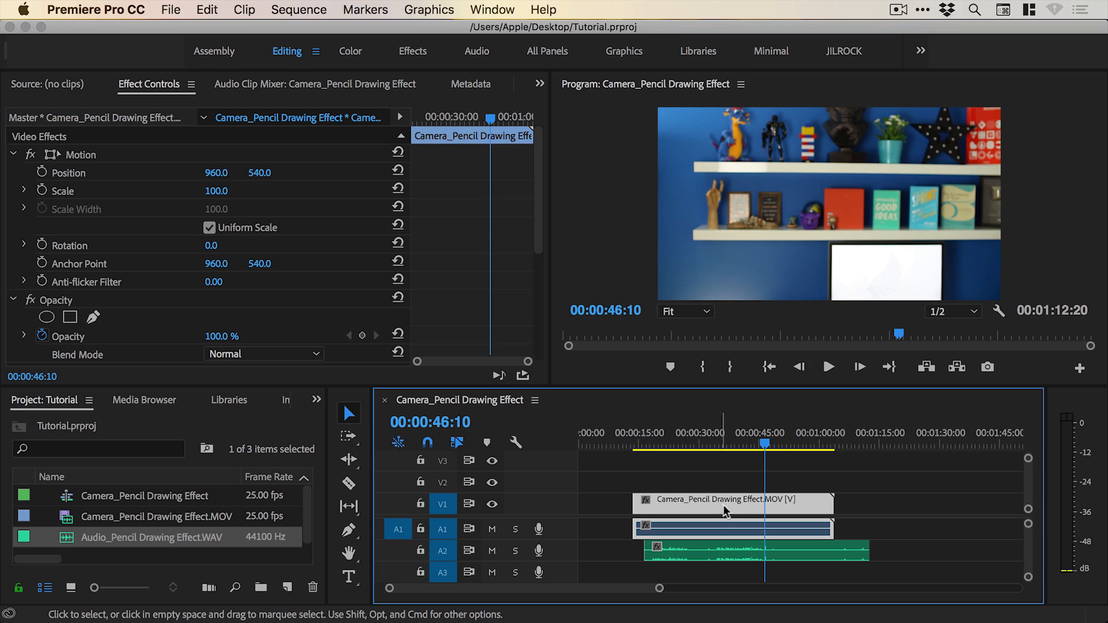
mouse_move(721, 532)
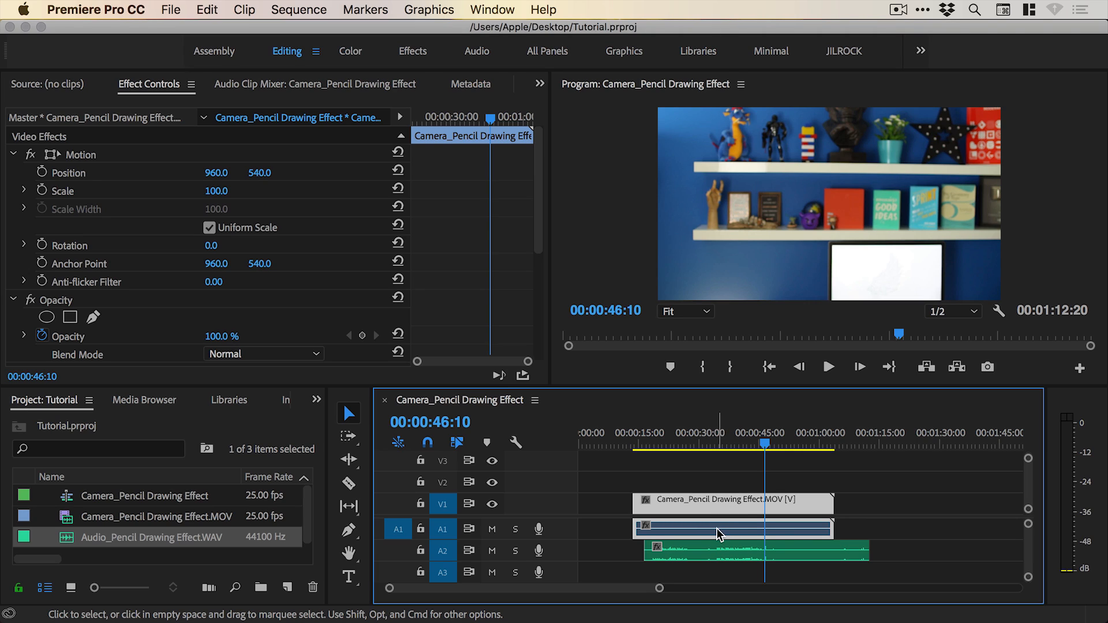
mouse_move(728, 531)
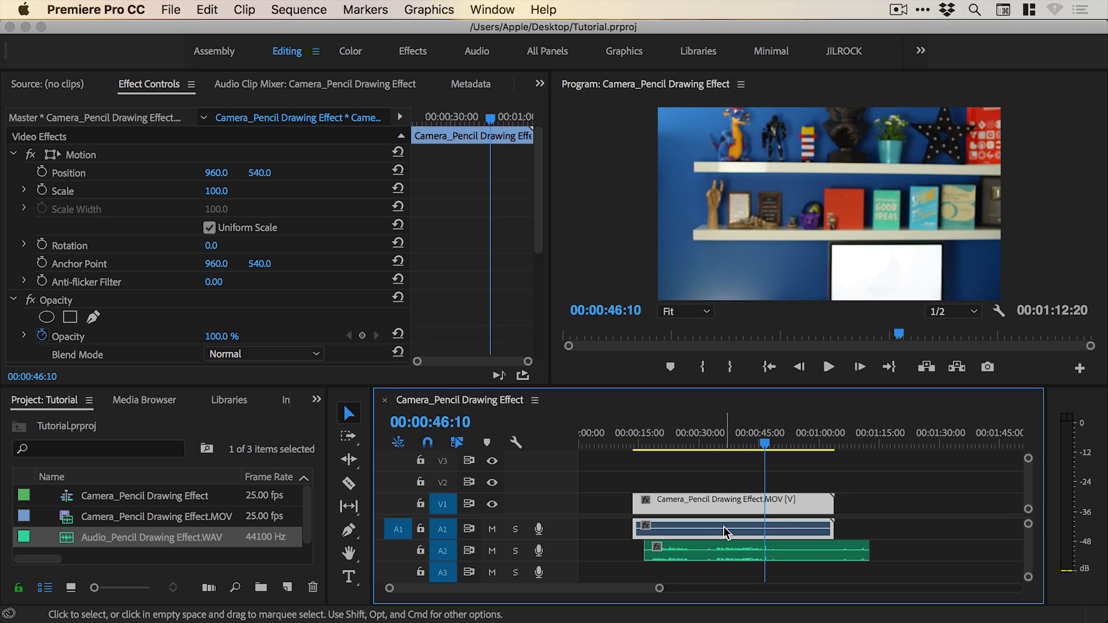
mouse_move(729, 531)
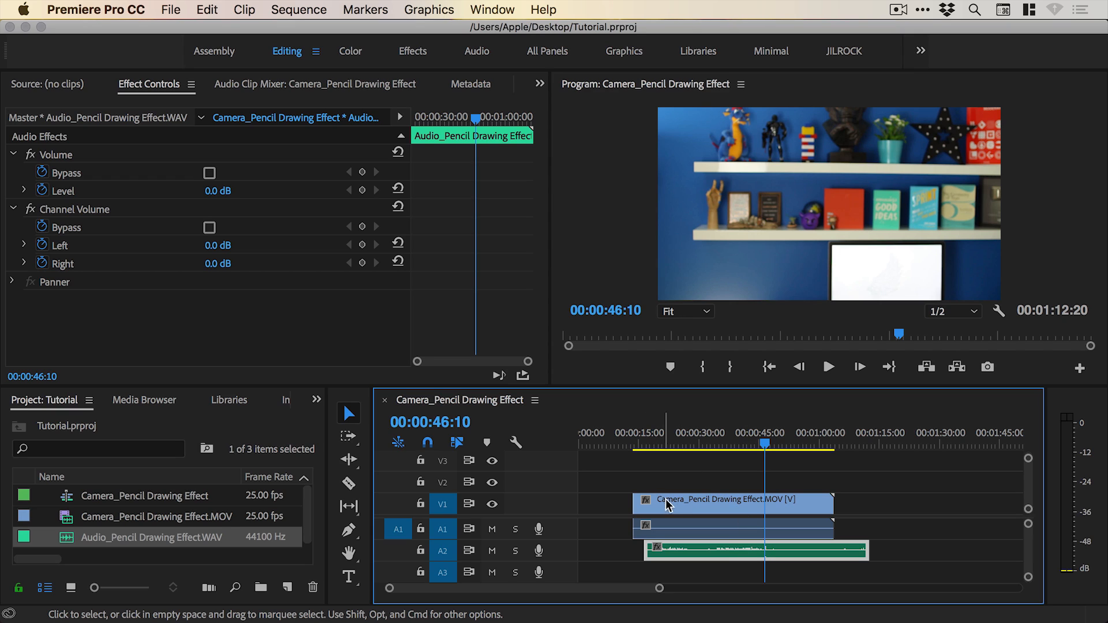
Synchronize the camera clip and clean WAV audio using Audio as the sync point.
left_click(732, 500)
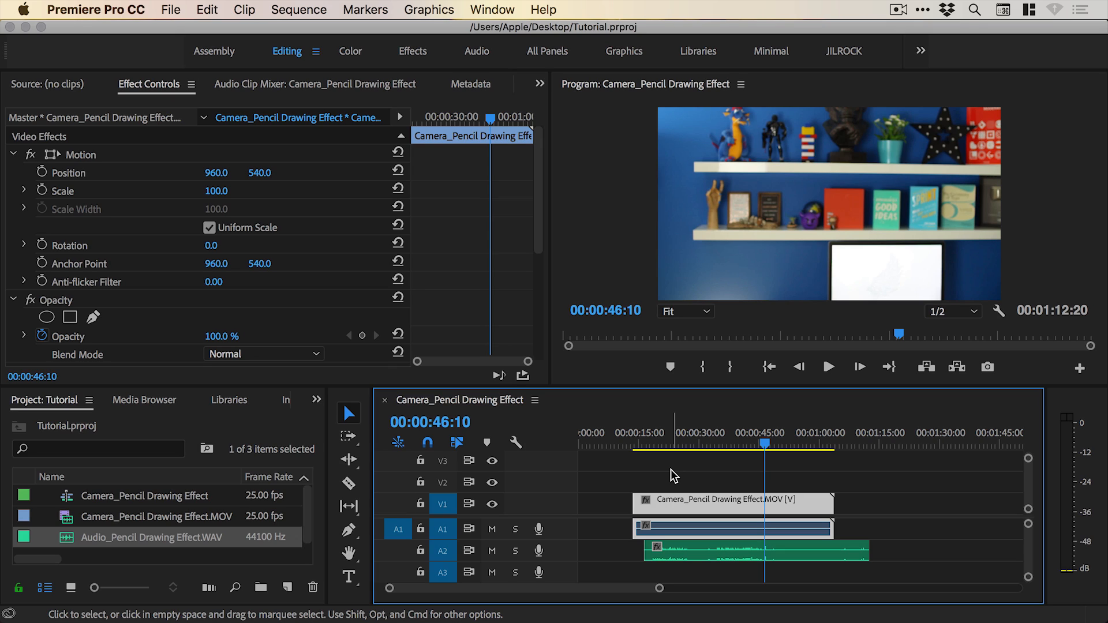
mouse_move(625, 335)
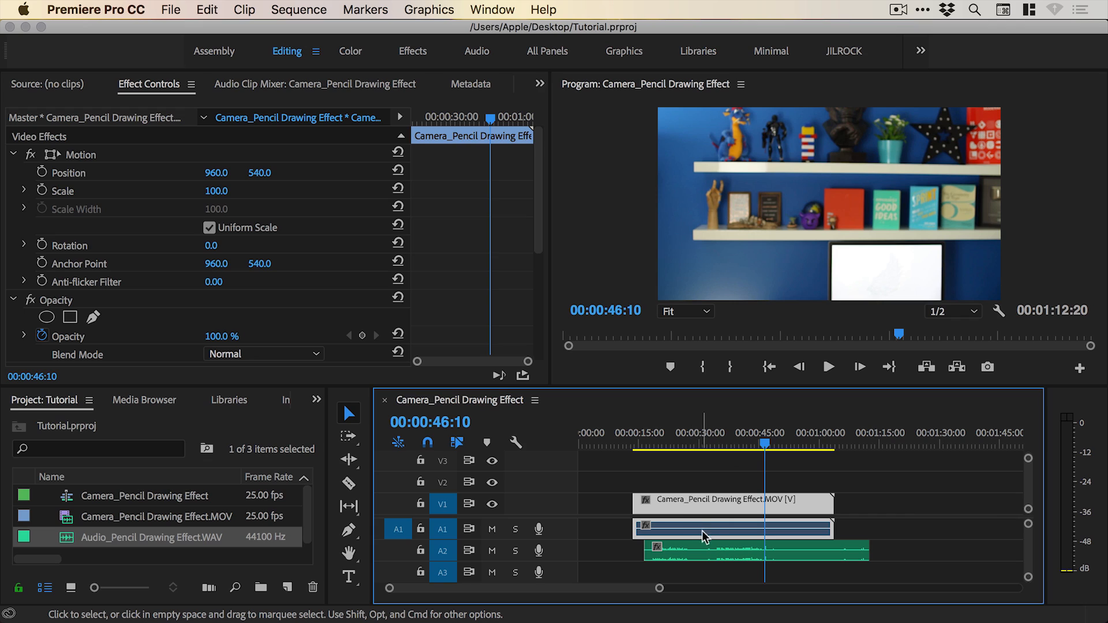
mouse_move(707, 480)
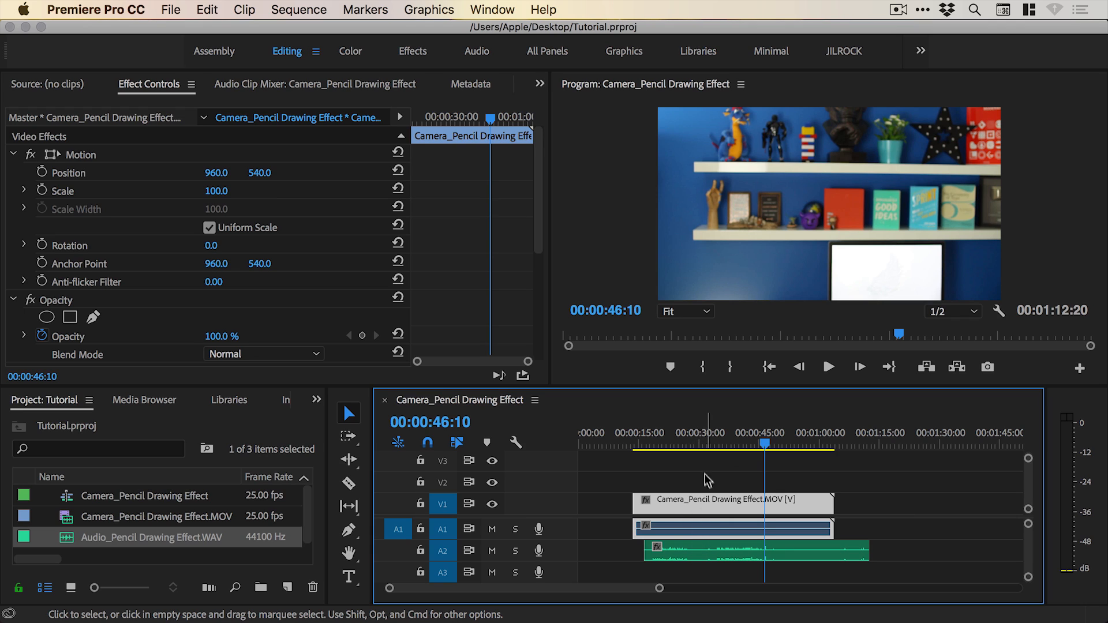
left_click(757, 551)
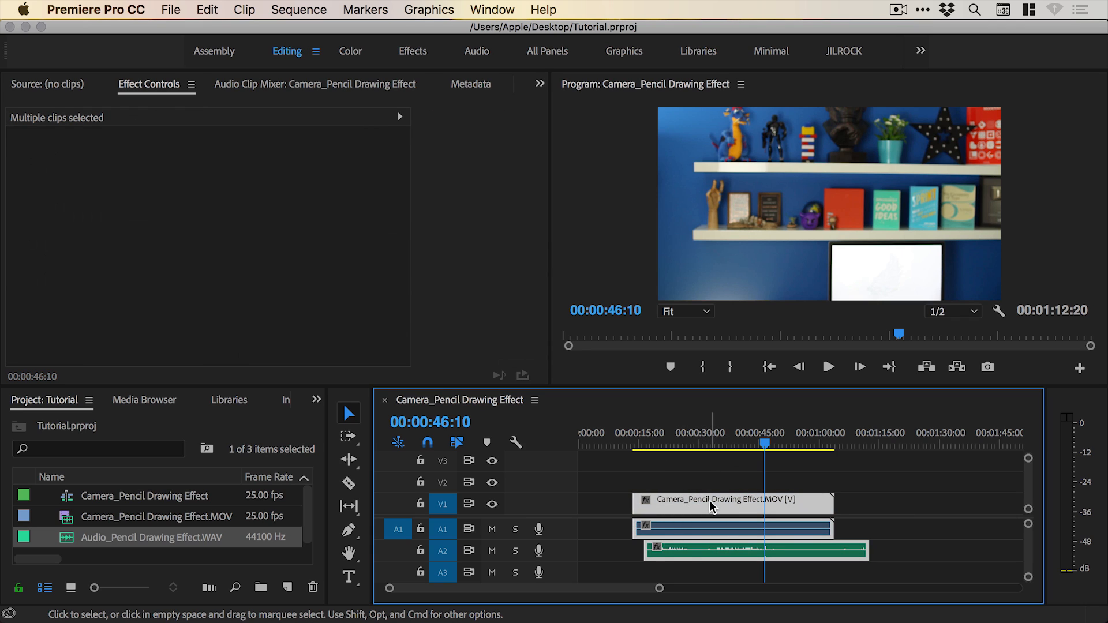
right_click(714, 504)
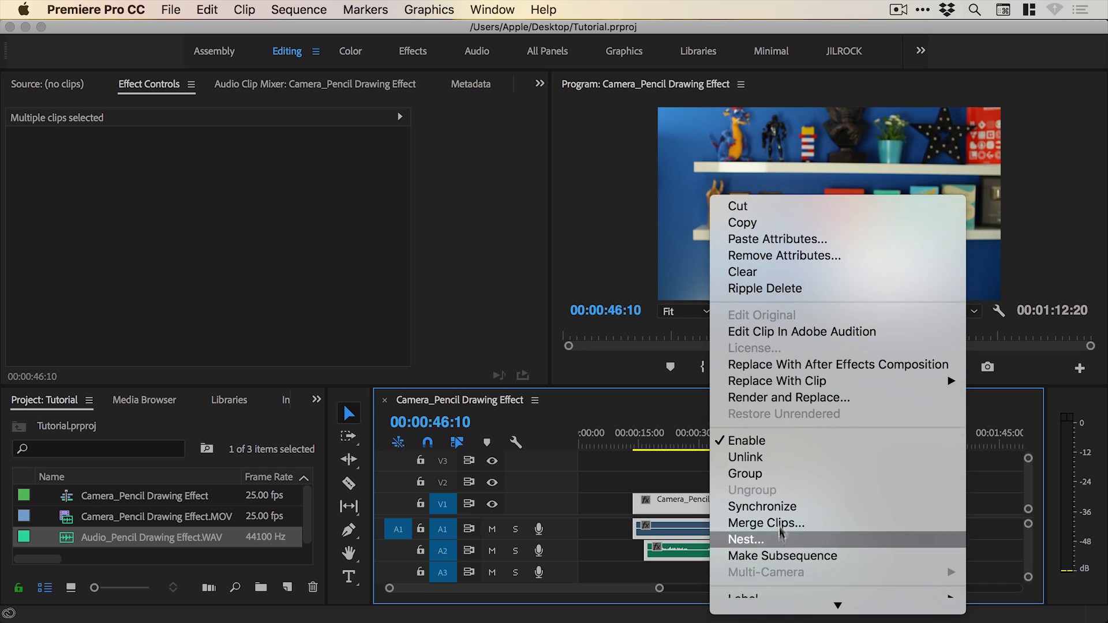
mouse_move(762, 507)
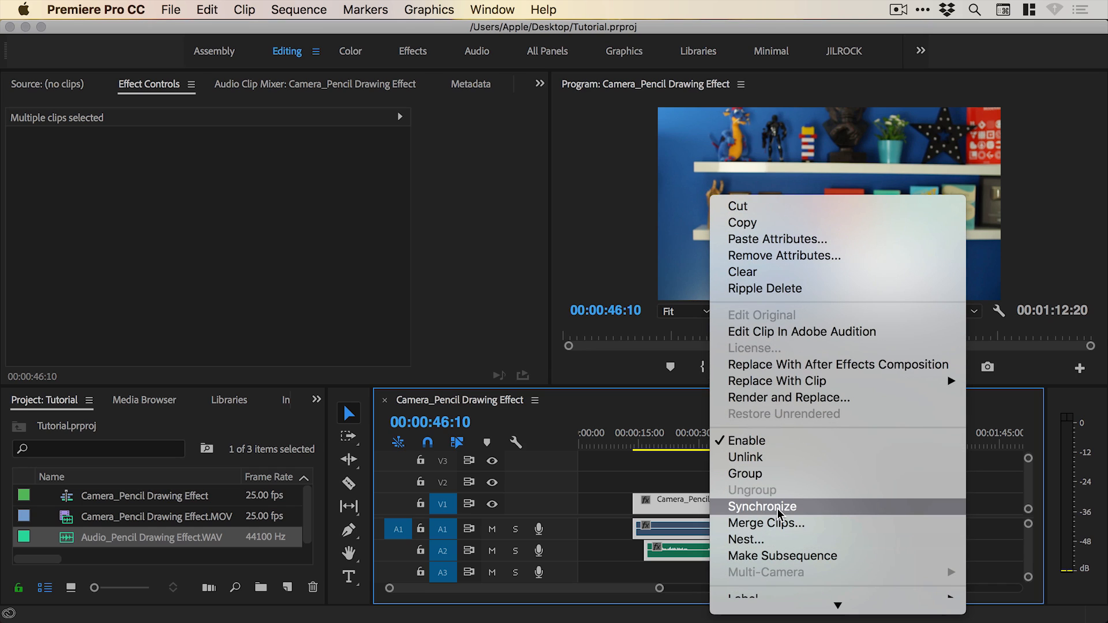
left_click(762, 507)
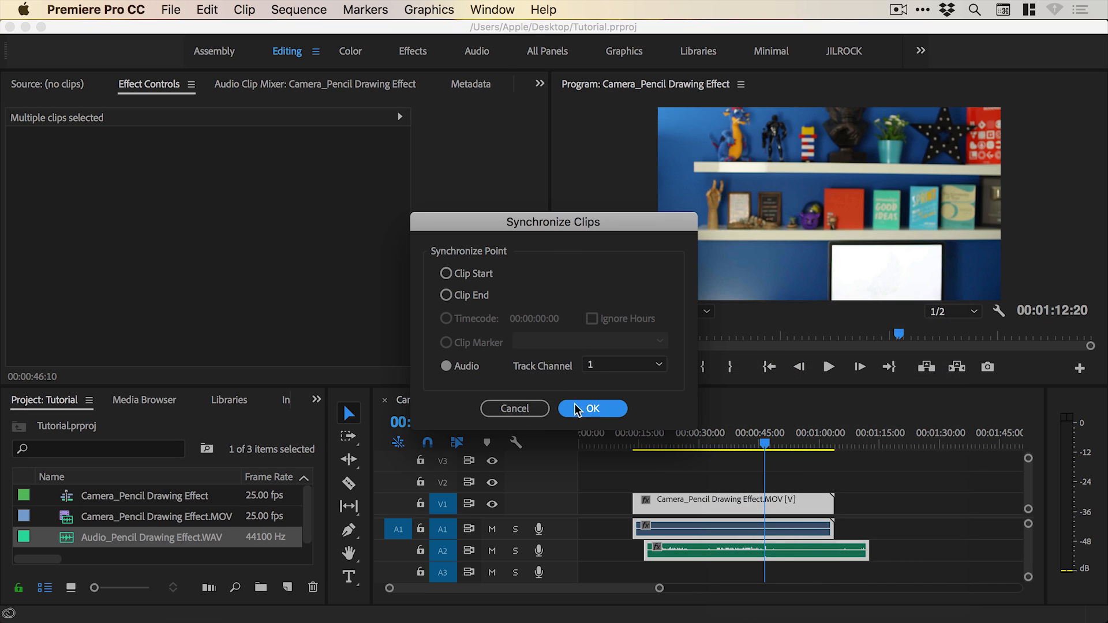
left_click(592, 409)
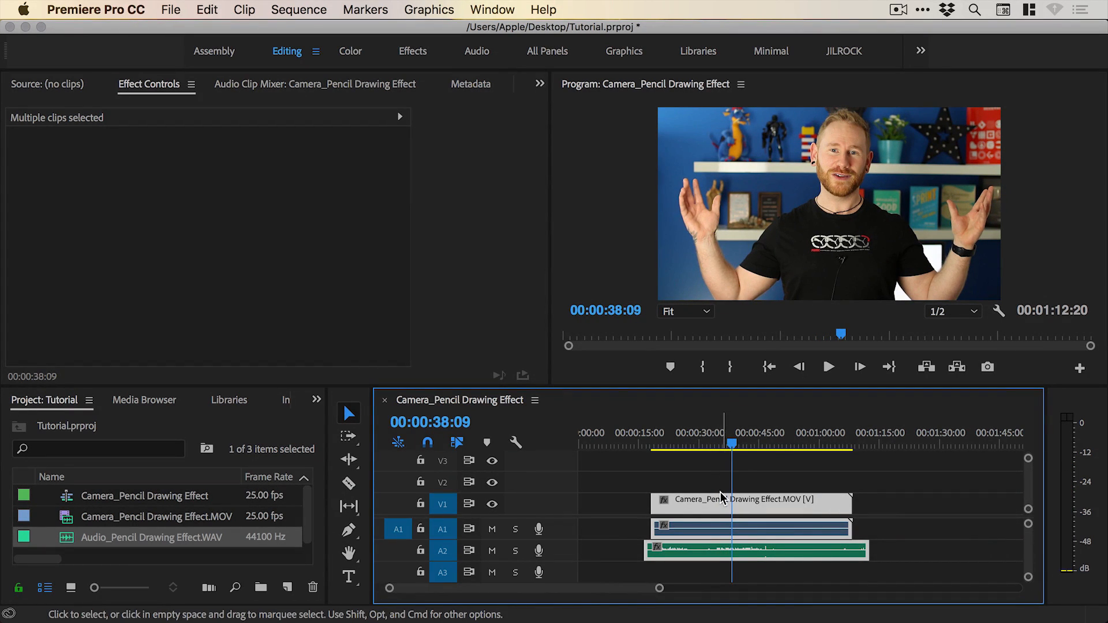
mouse_move(724, 496)
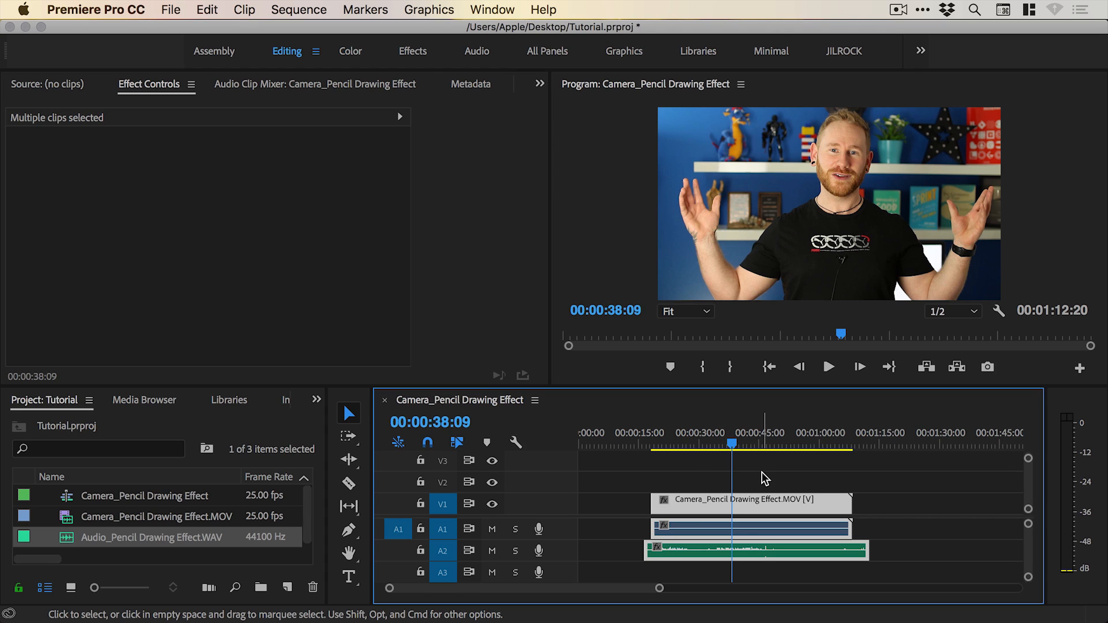
Unlink the camera video and select its own audio clip on A1 for removal.
right_click(752, 500)
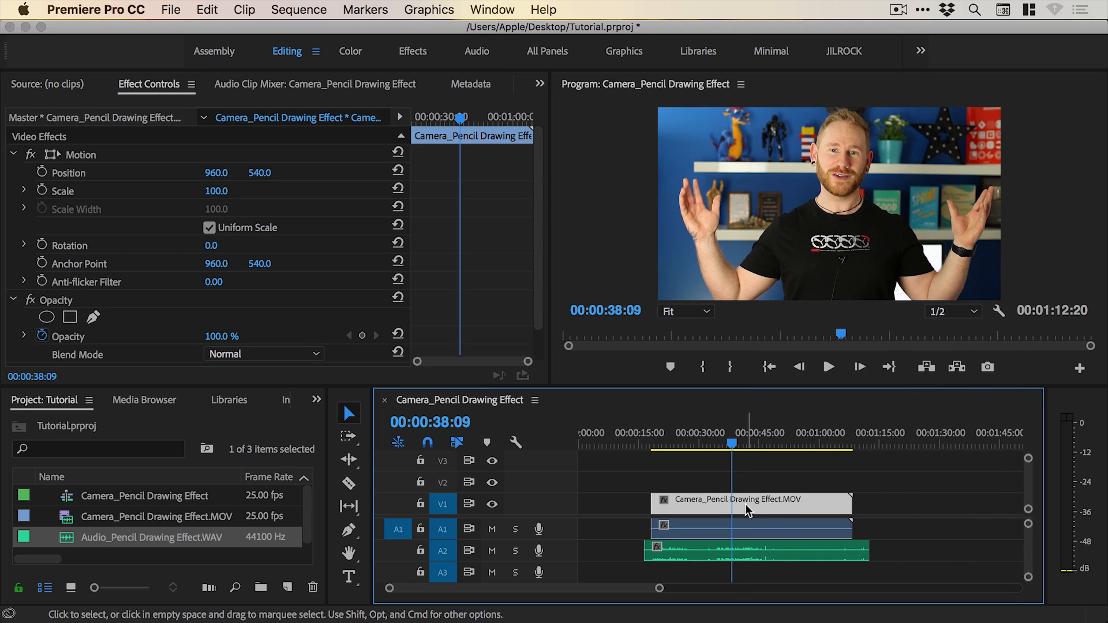
left_click(743, 529)
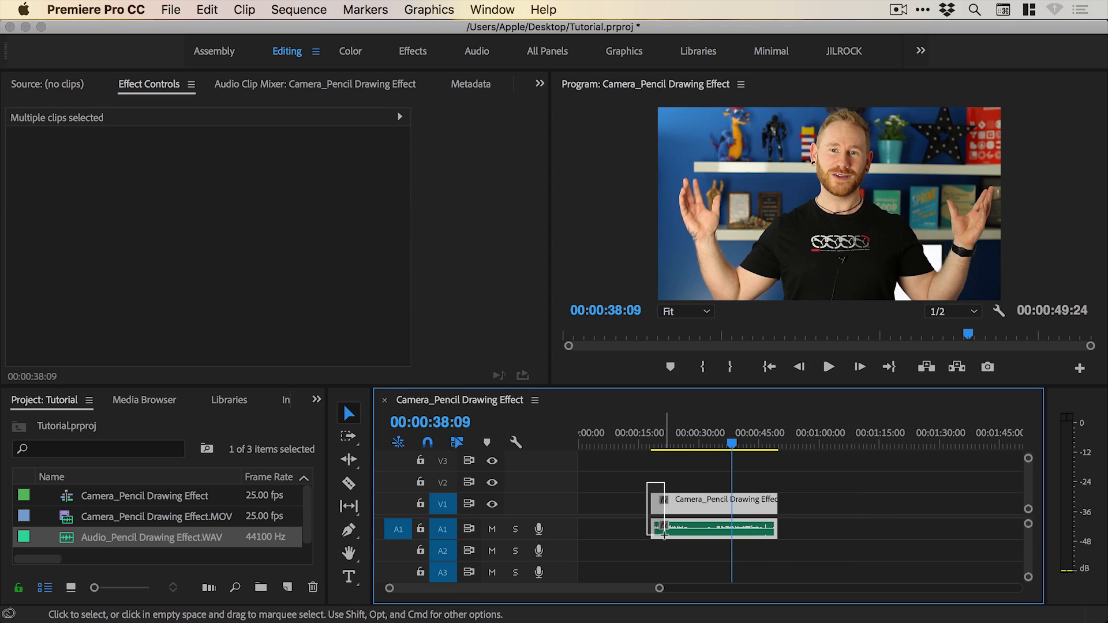
Trim the start edge of both clips together, then stop playback after reviewing.
left_click_drag(713, 513, 743, 512)
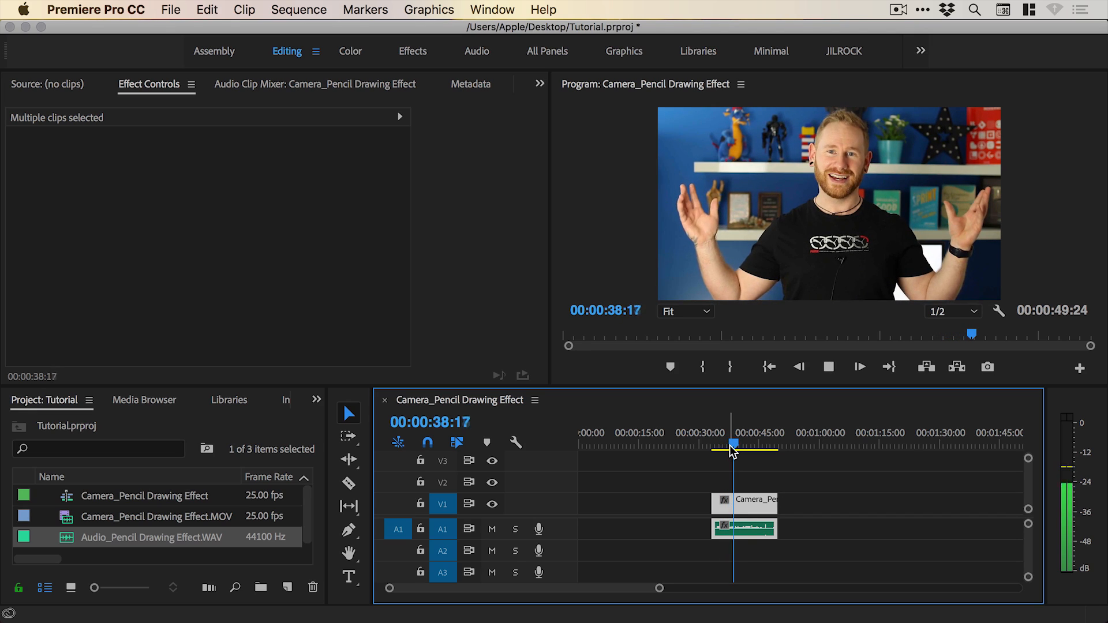
left_click(829, 367)
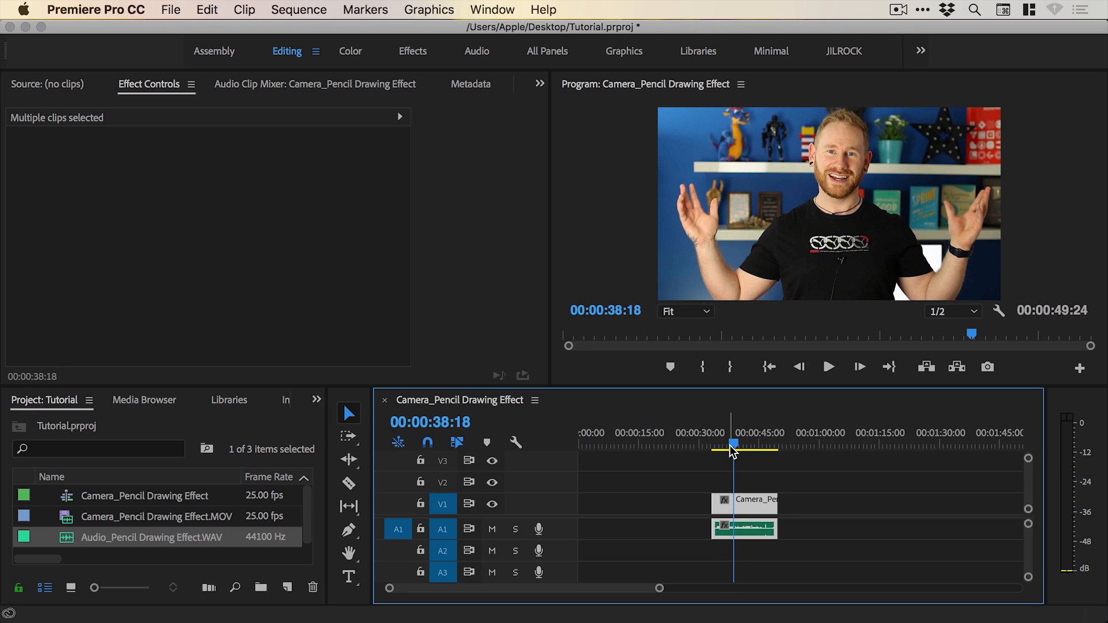